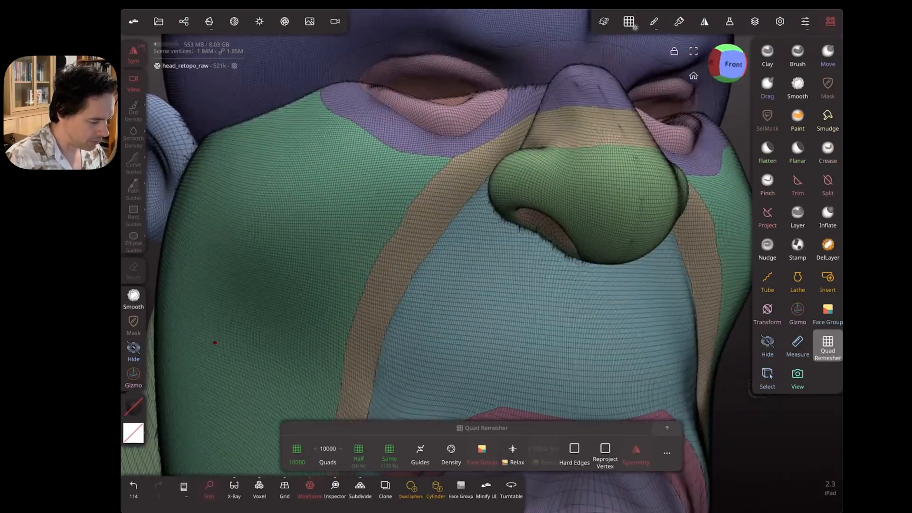
Step: Turn off Wireframe in the Face Group tool and apply Relax (All) to the group borders
click(309, 492)
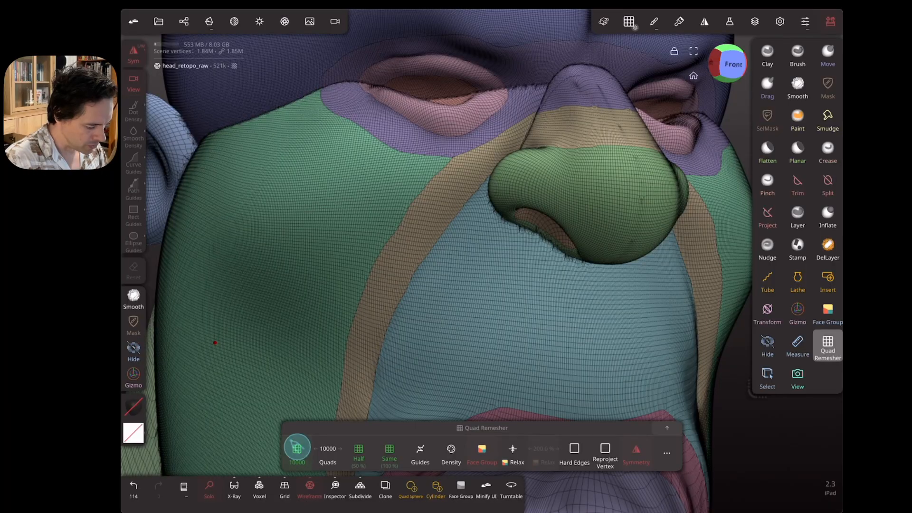
click(827, 314)
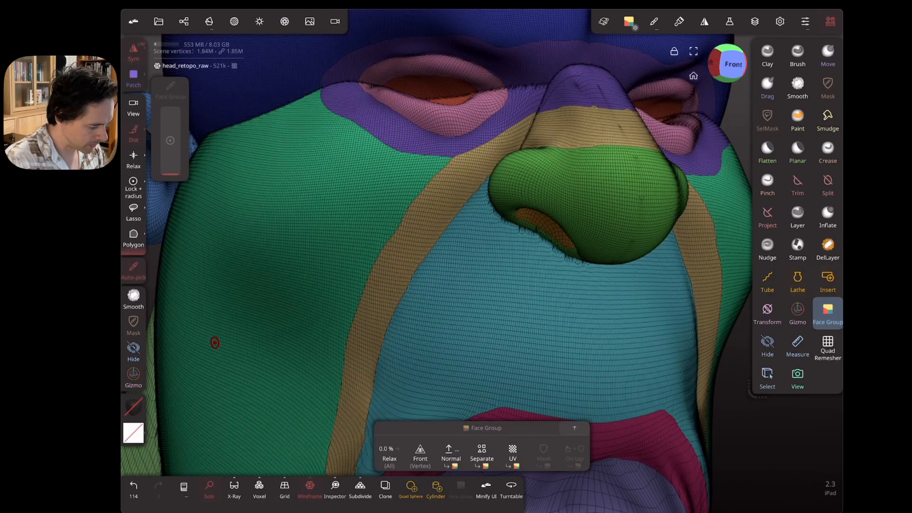
click(309, 491)
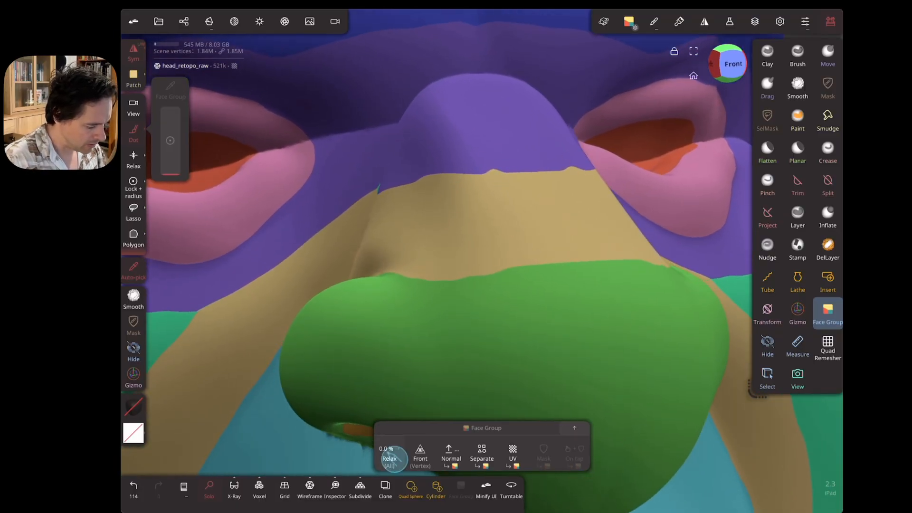
drag(394, 459, 500, 458)
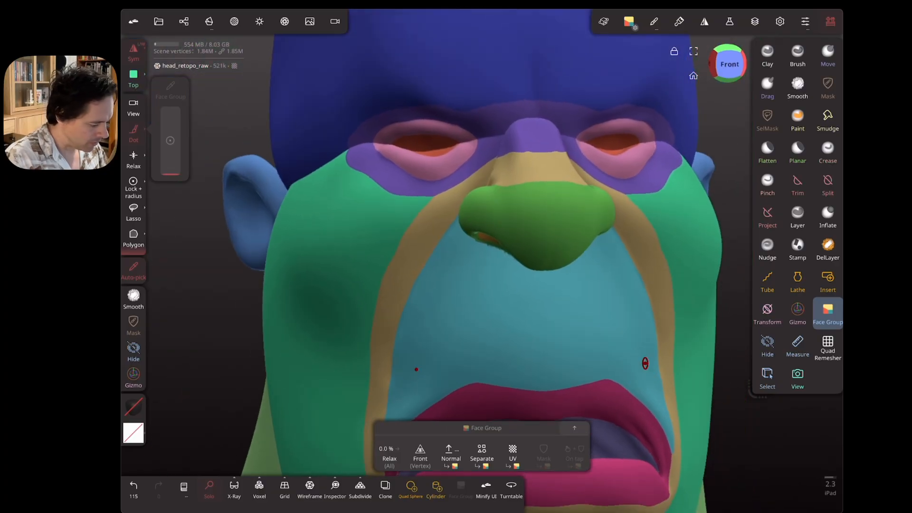
Step: Quad remesh the head with the 10000 quads preset and wireframe shown, then undo a Smooth stroke
click(827, 347)
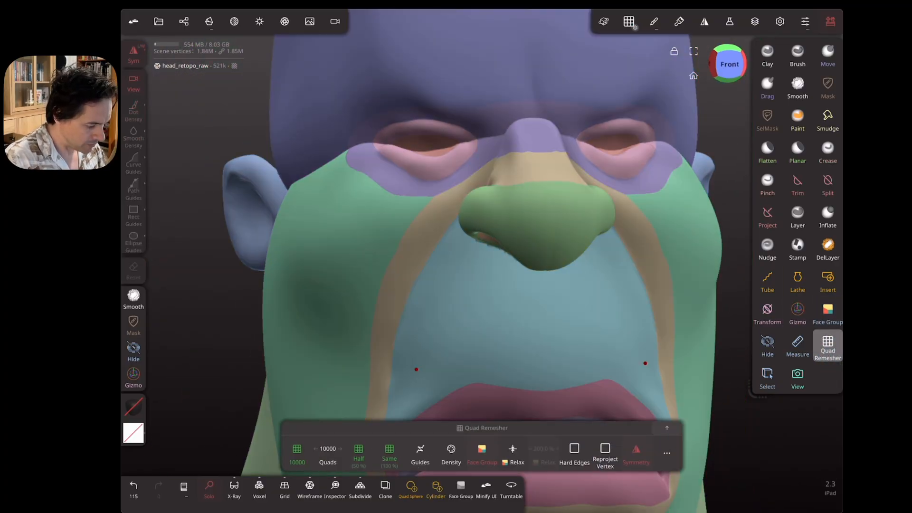
click(309, 489)
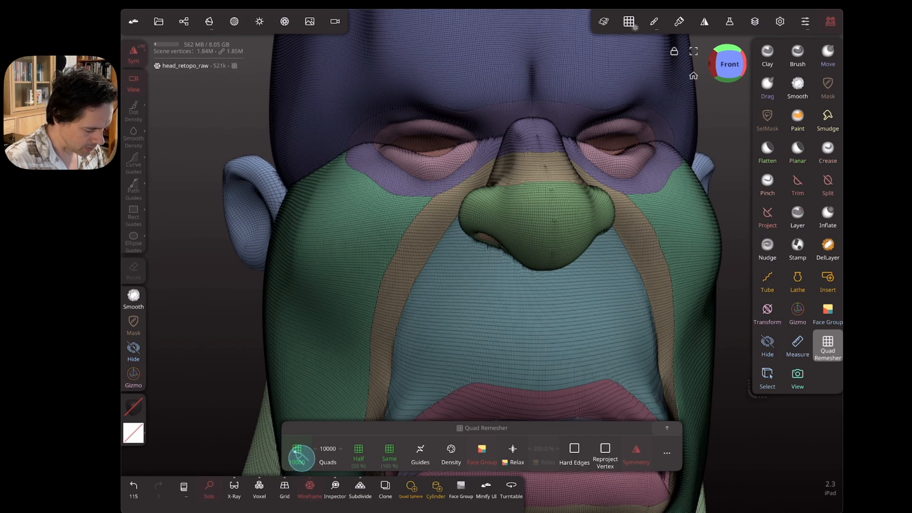
click(296, 453)
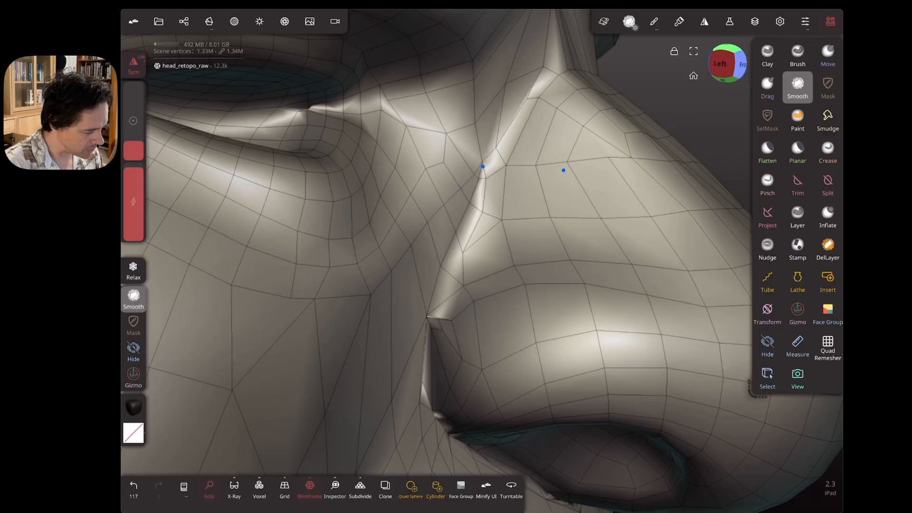
click(477, 172)
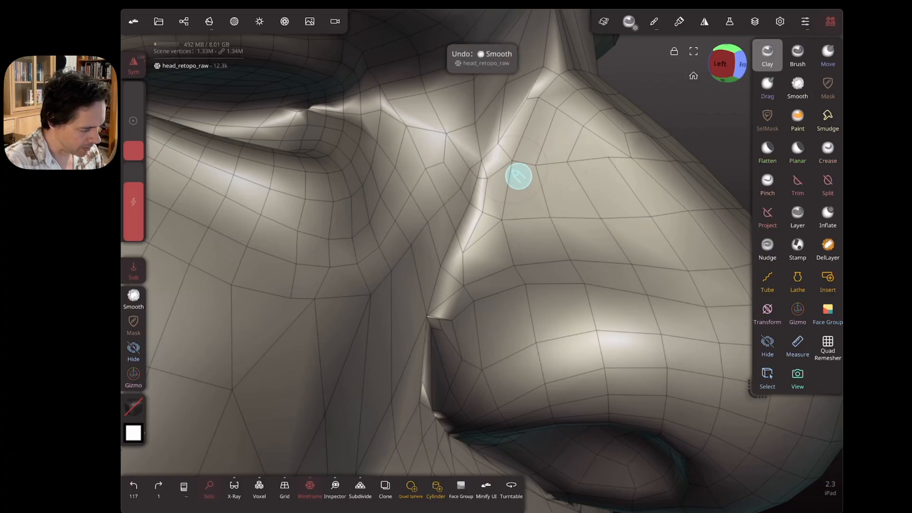
Step: Undo the quad remesh to restore the dense 521k face-grouped head
click(827, 347)
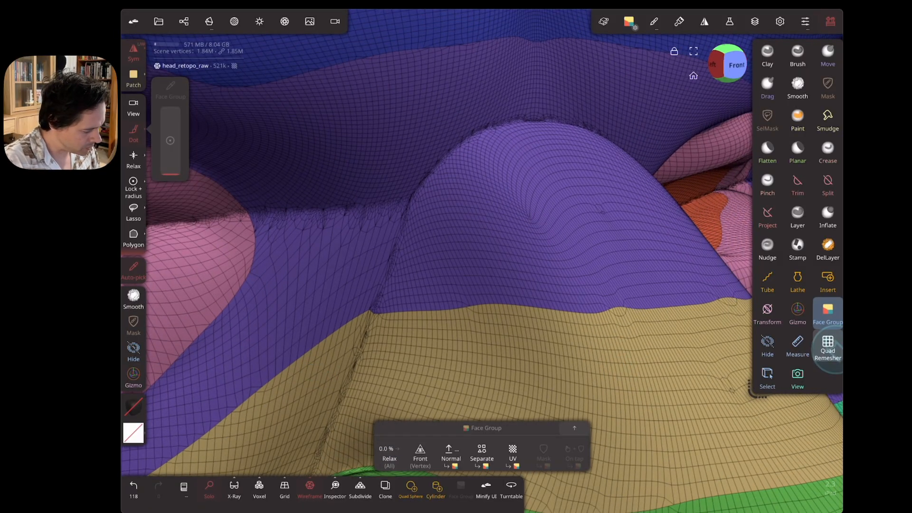
Step: Run Quad Remesher, inspect the quads, then undo back to the dense 521k mesh
click(826, 346)
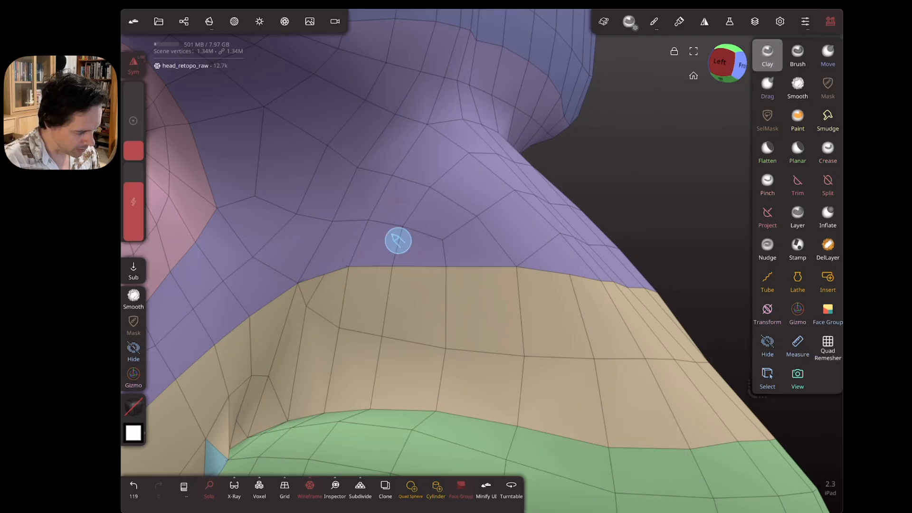
click(797, 88)
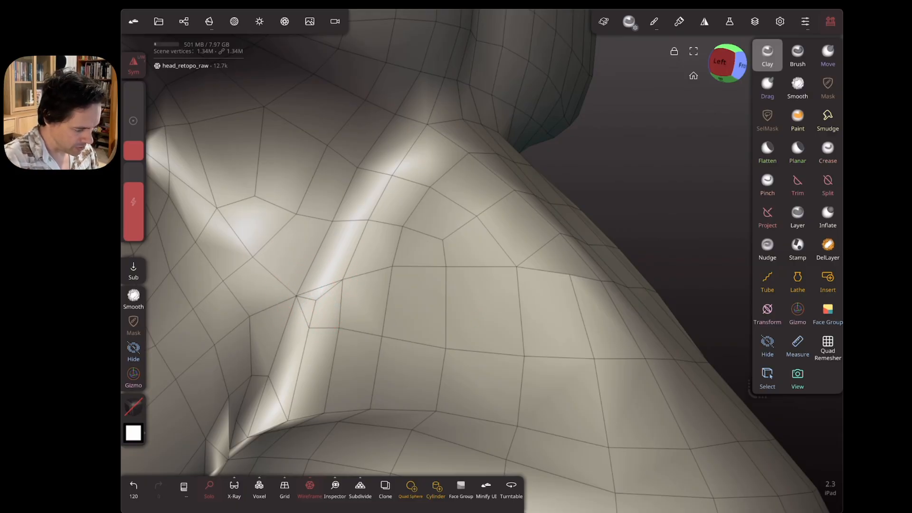
click(827, 346)
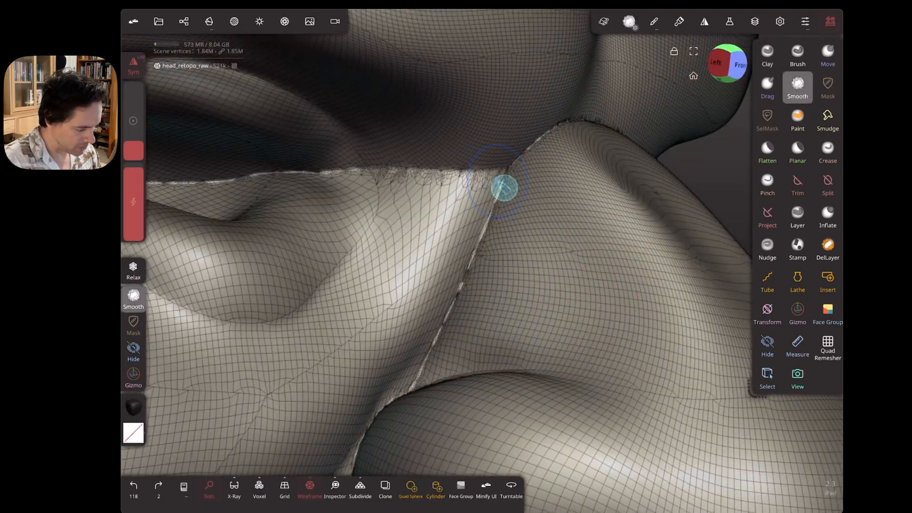
Step: Soften the jagged seam beside the nostril with Smooth brush strokes
drag(503, 187, 628, 231)
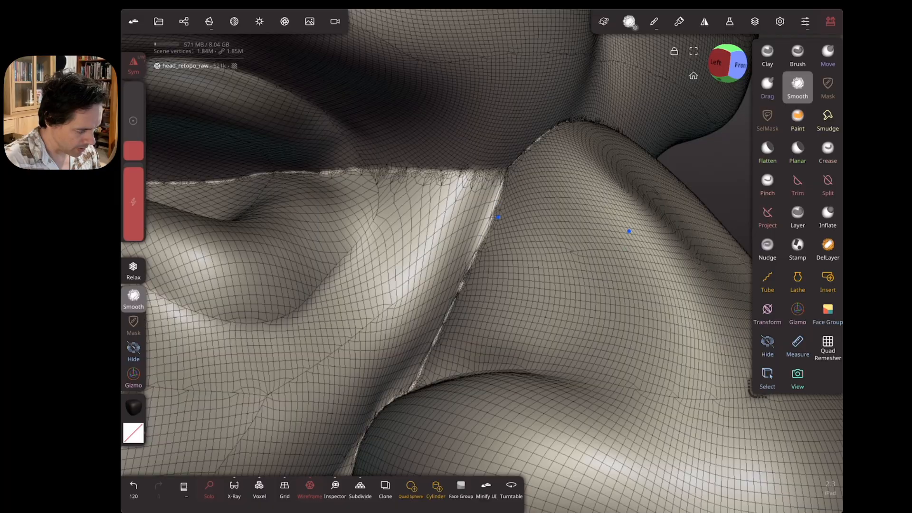
drag(498, 218, 475, 181)
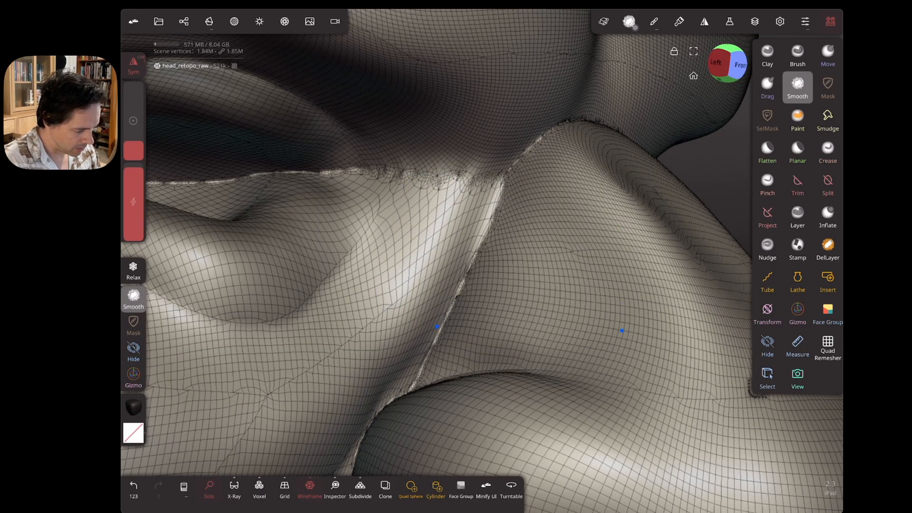
click(766, 56)
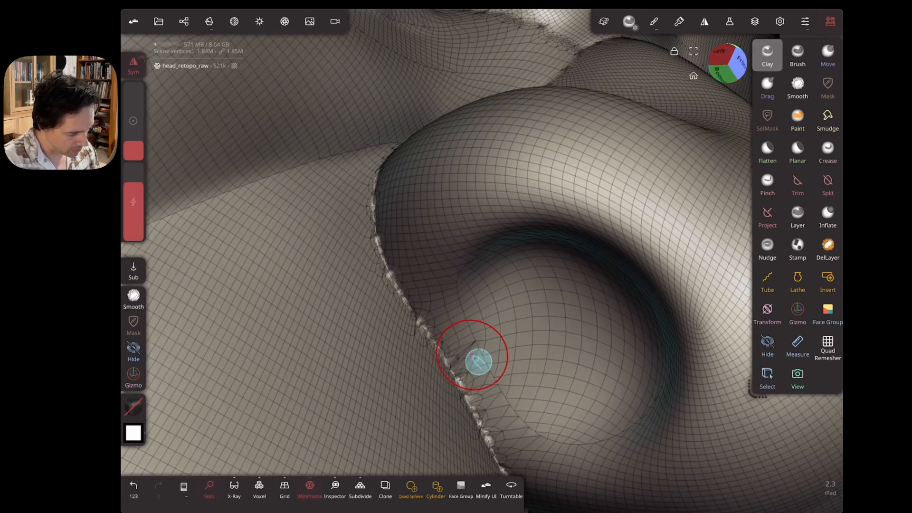
click(798, 87)
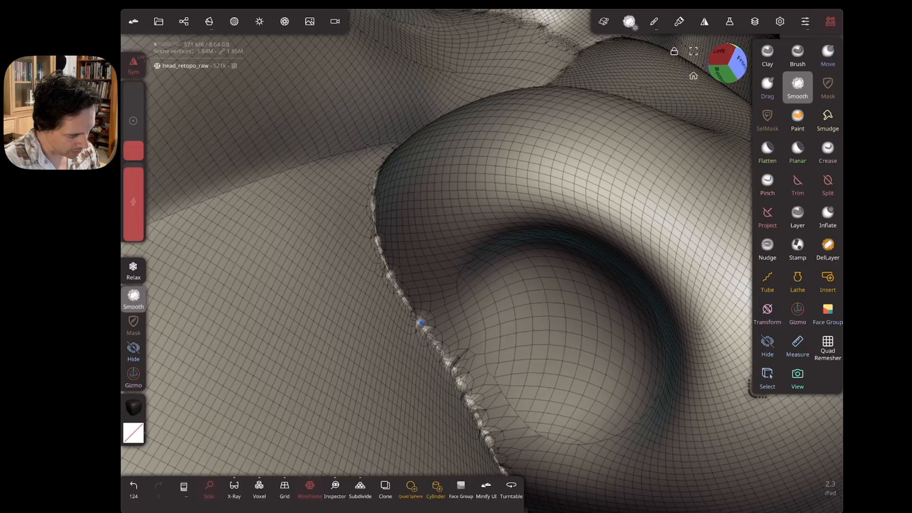
click(766, 51)
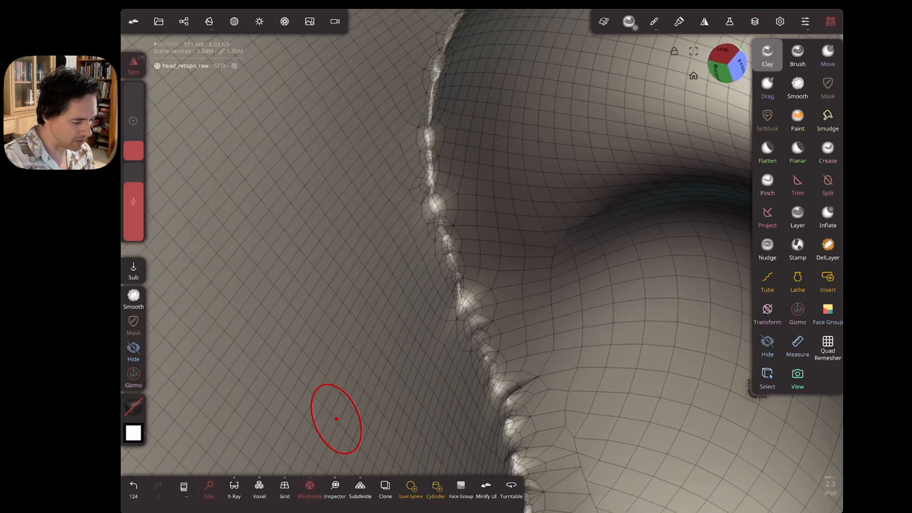
Step: Enable the Face Group display and orbit to inspect the dense head's coloured groups
click(827, 347)
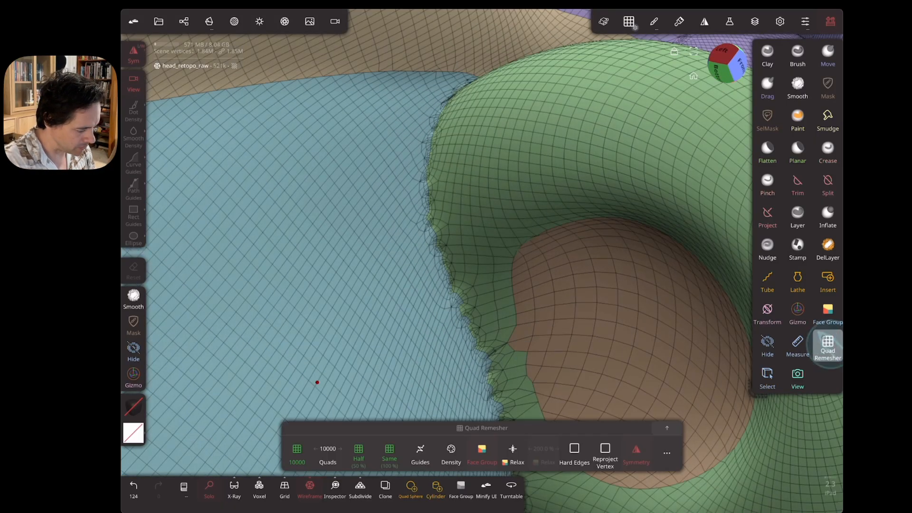
click(827, 346)
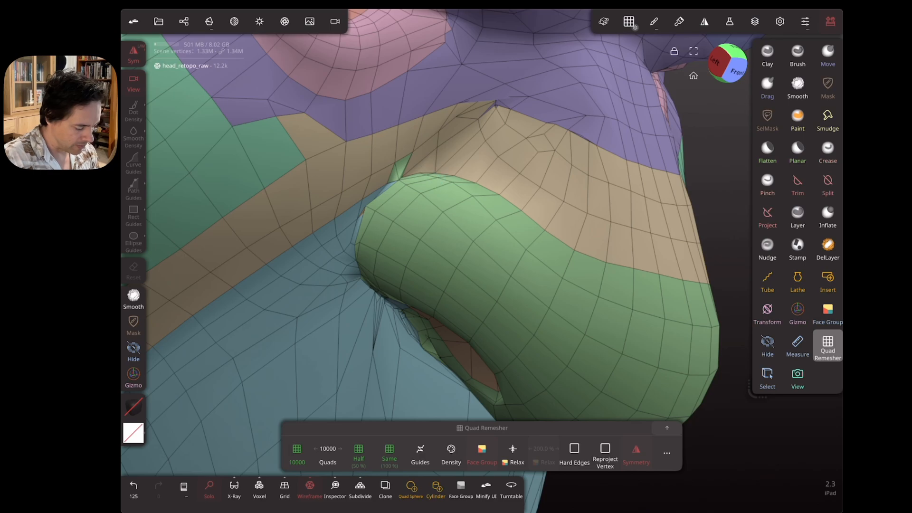
click(132, 485)
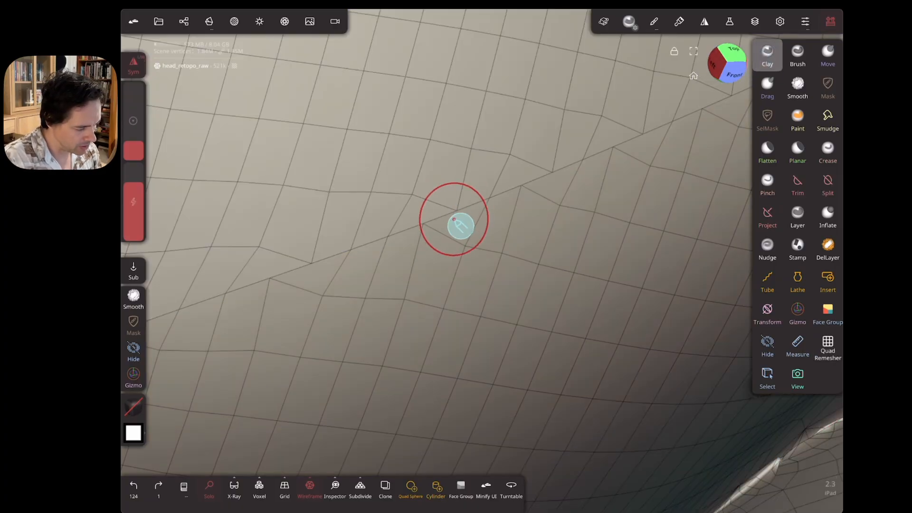
click(797, 87)
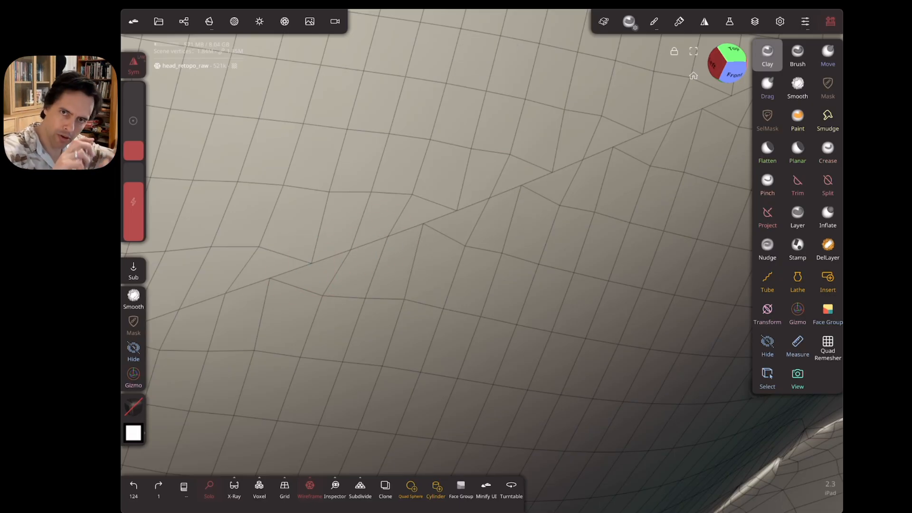
drag(347, 413, 517, 409)
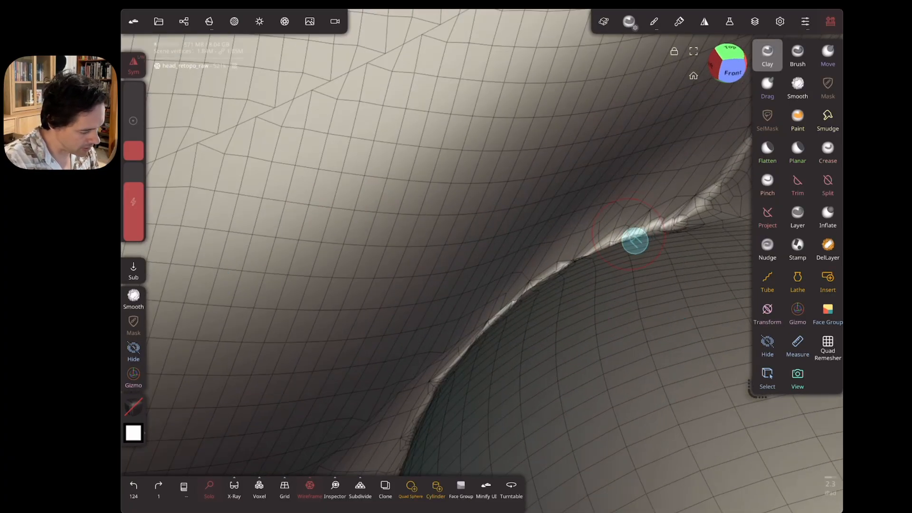
drag(634, 238, 611, 192)
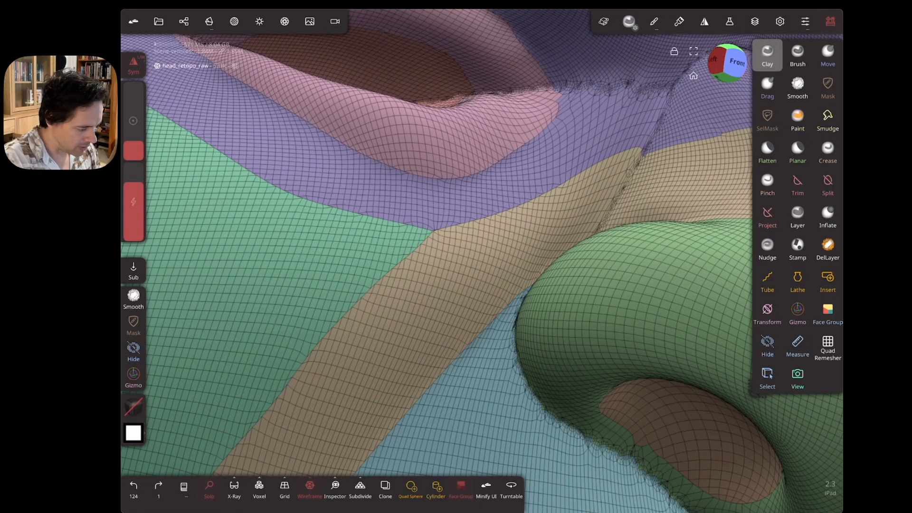
Step: Decimate the head at 50% from the Misc topology menu, down to about 260k
click(208, 21)
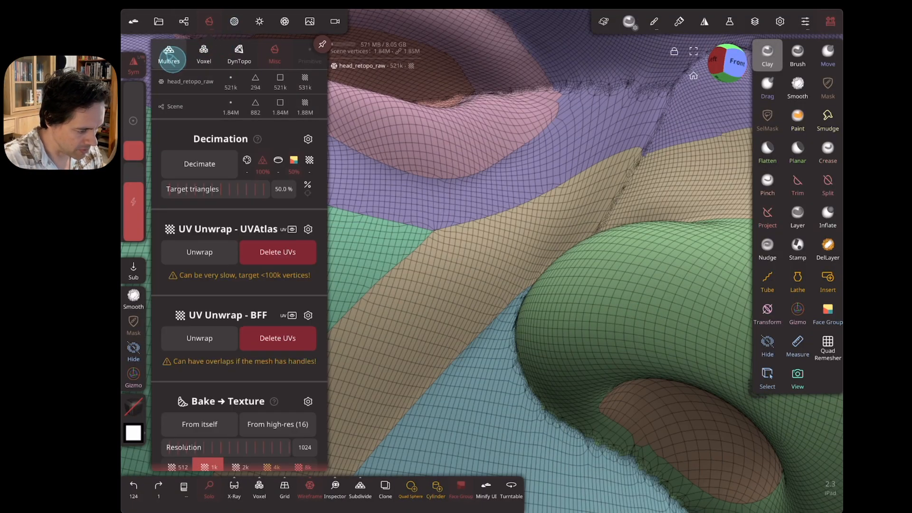
click(274, 52)
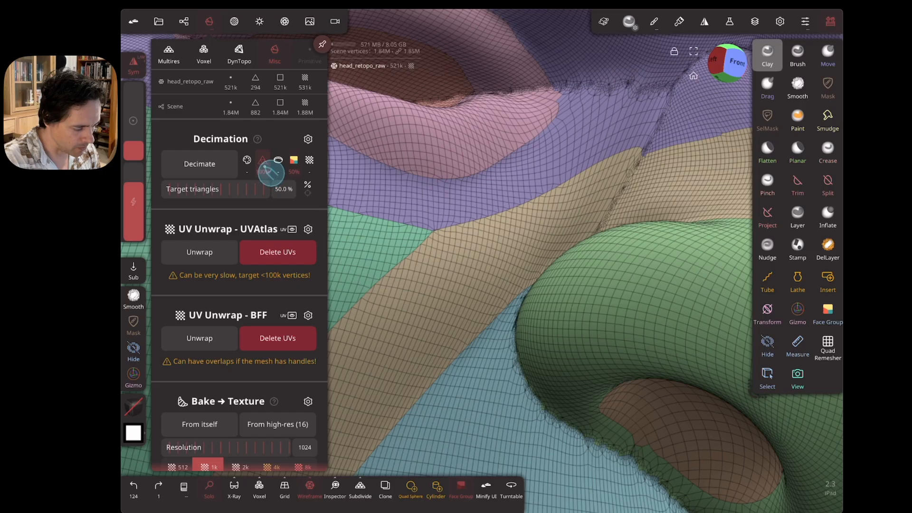
click(308, 139)
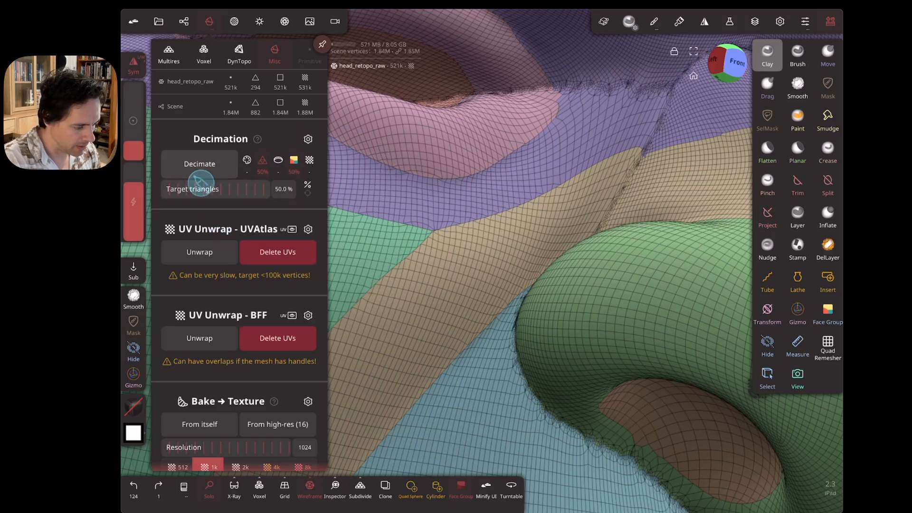
click(199, 164)
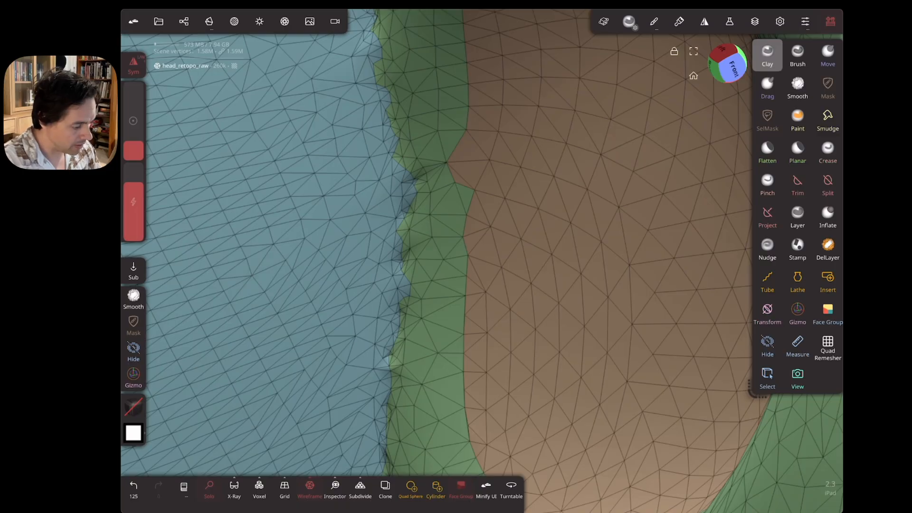
Step: Hide the wireframe, then switch to the Smooth brush and back to Clay
click(826, 313)
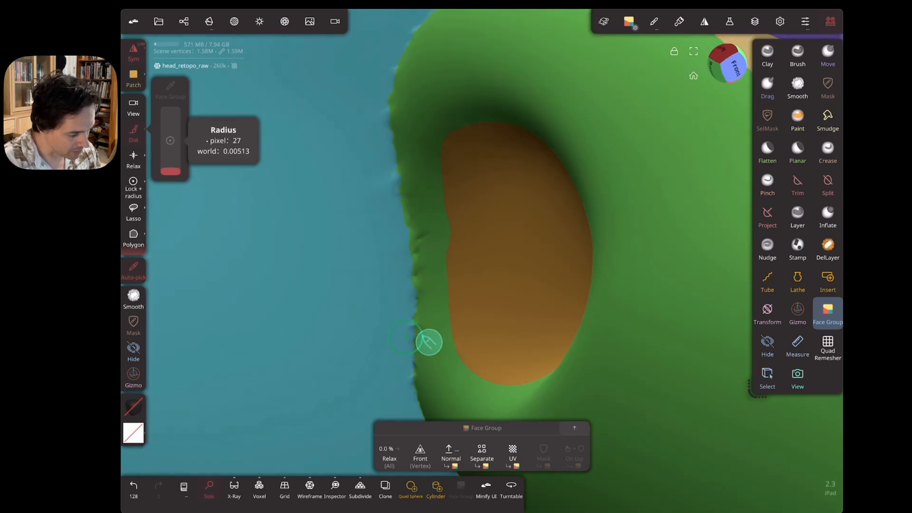
click(797, 87)
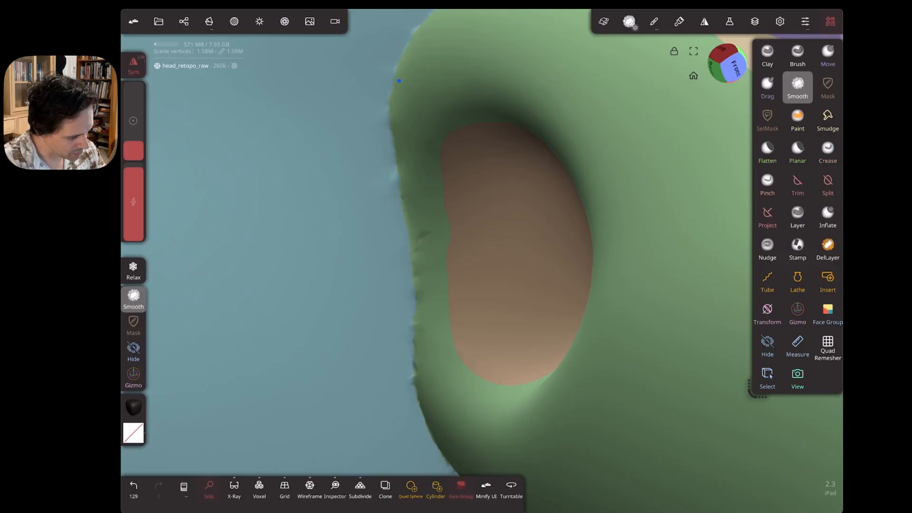
click(767, 55)
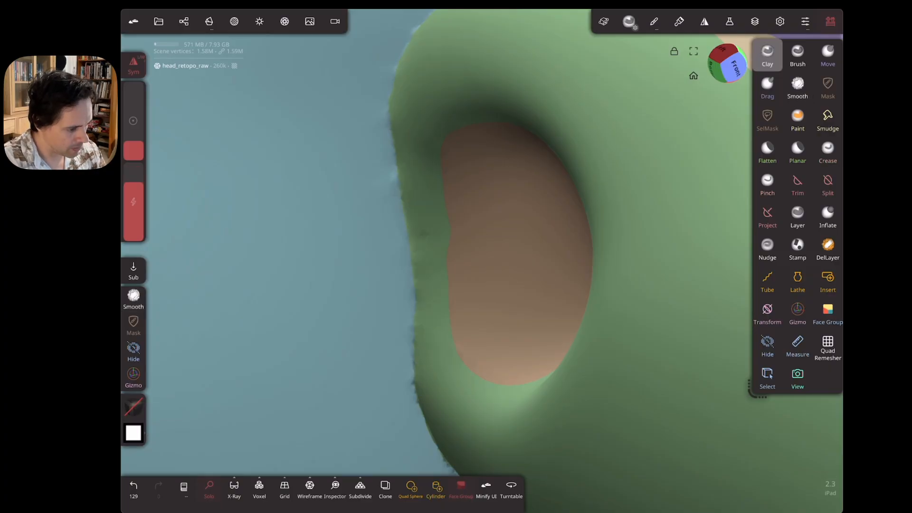
Step: Decimate the head again at 50%, down to about 130k
click(209, 22)
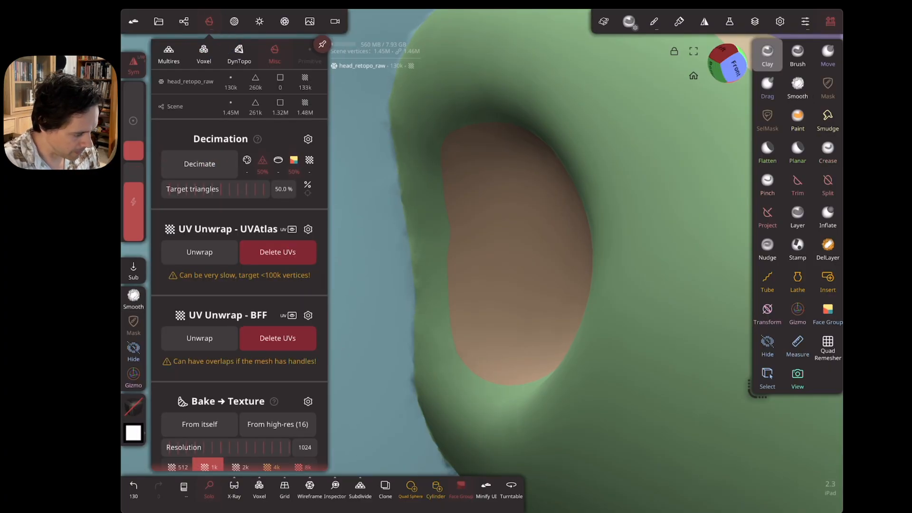
click(309, 490)
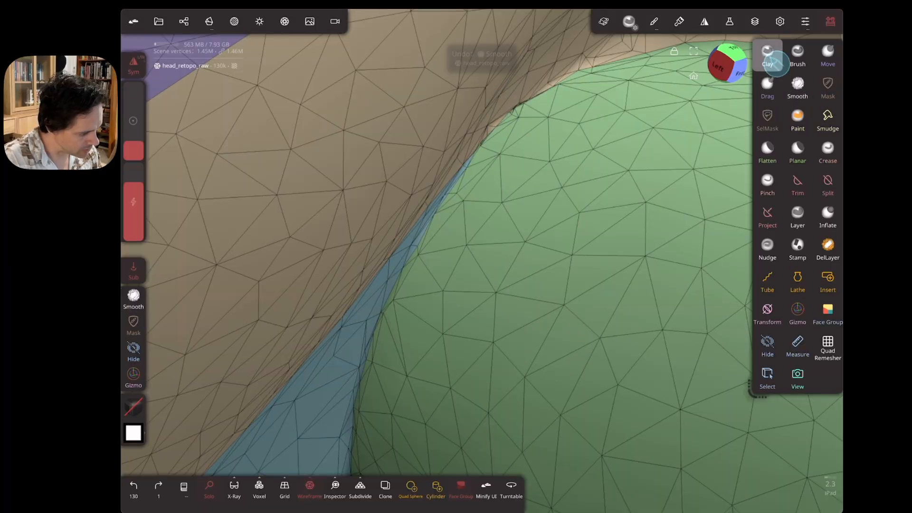
Step: Smooth the rough facial creases and nostril seam, then decimate once more toward 65.1k
click(797, 87)
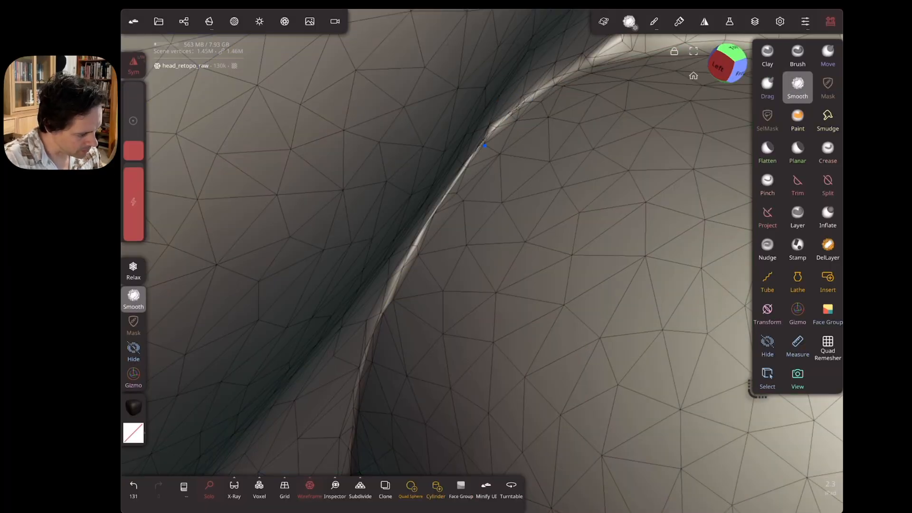
drag(485, 146, 474, 160)
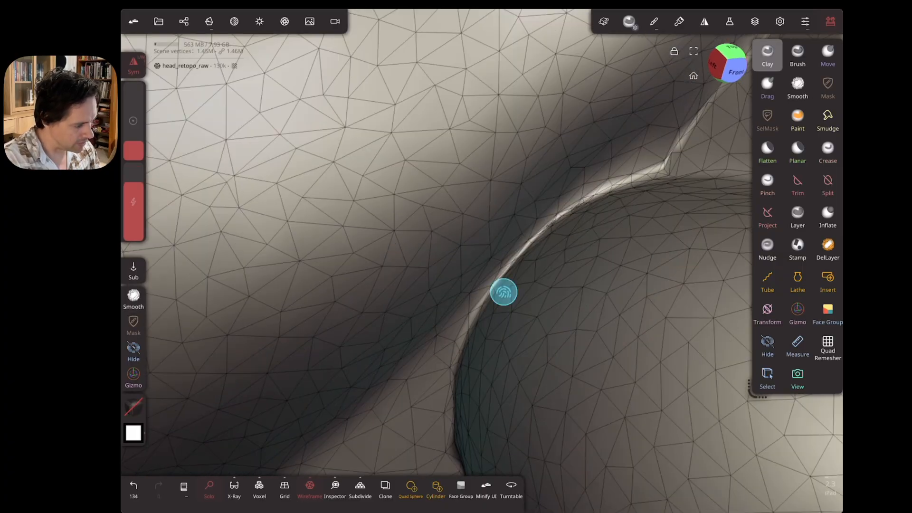
click(797, 85)
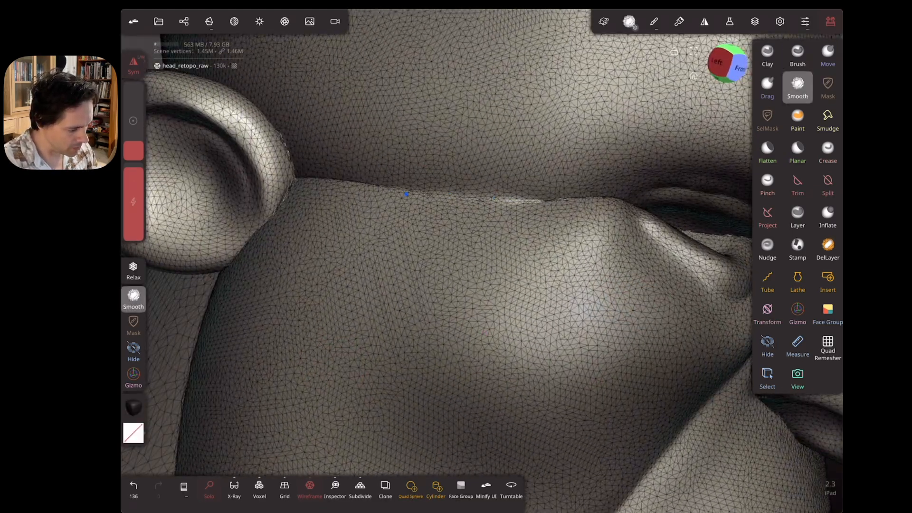
drag(406, 194, 539, 179)
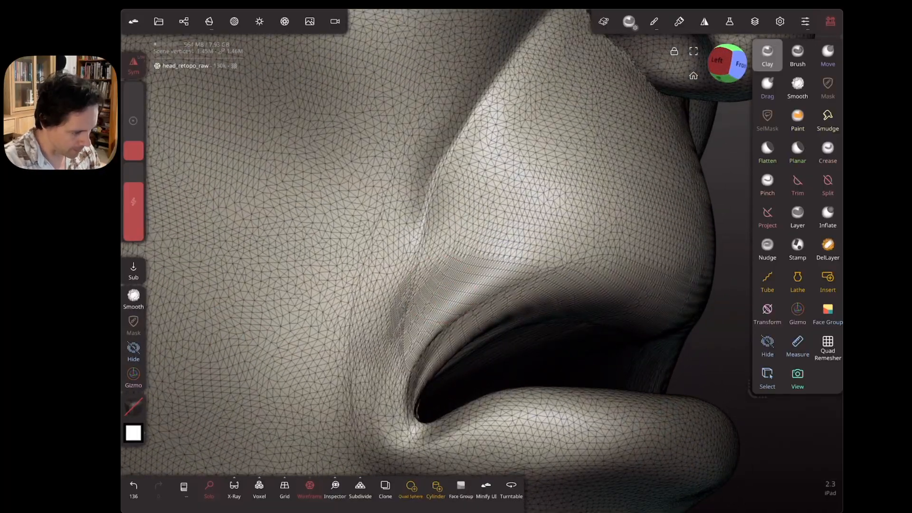
click(208, 21)
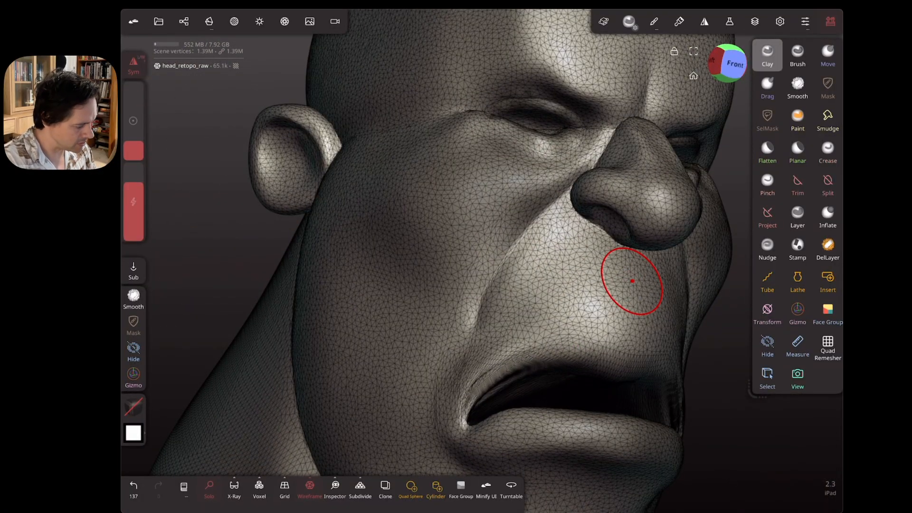
Step: Quad remesh the decimated head using face groups, inspect the nose quads, and reopen the remesher
click(827, 346)
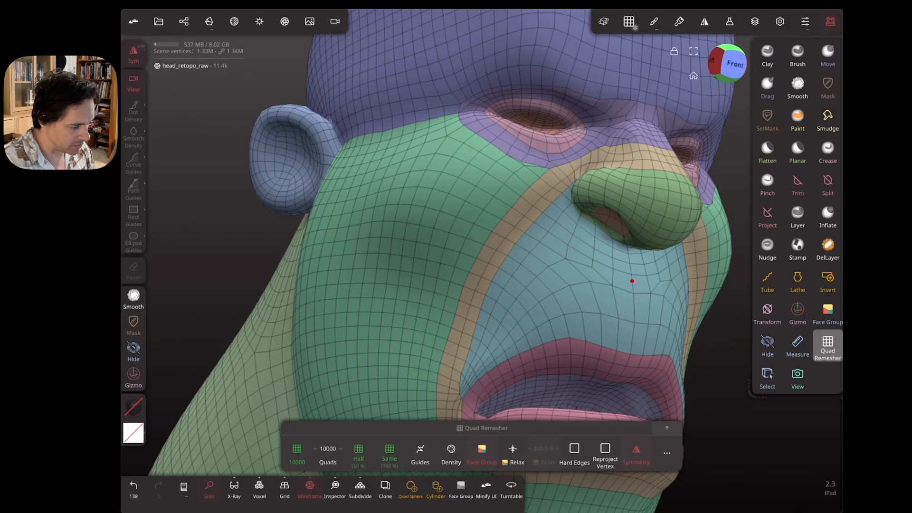
drag(632, 282, 581, 356)
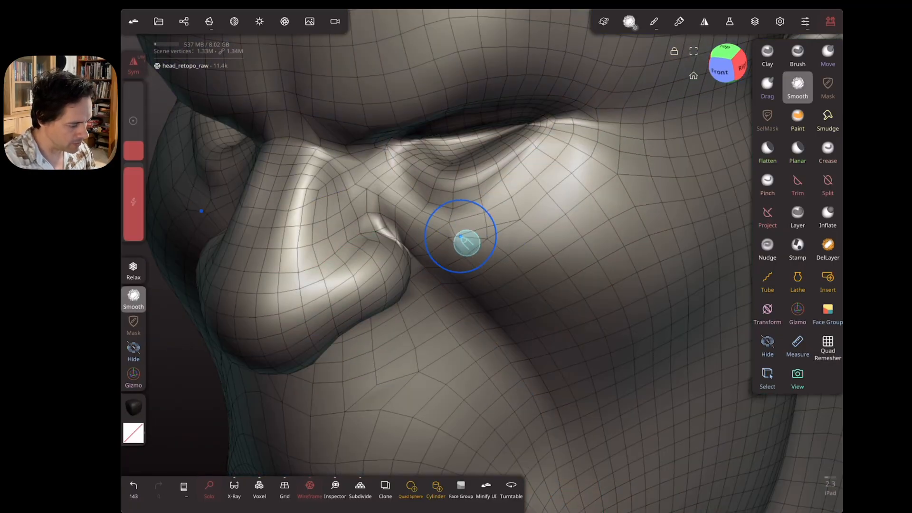
click(827, 346)
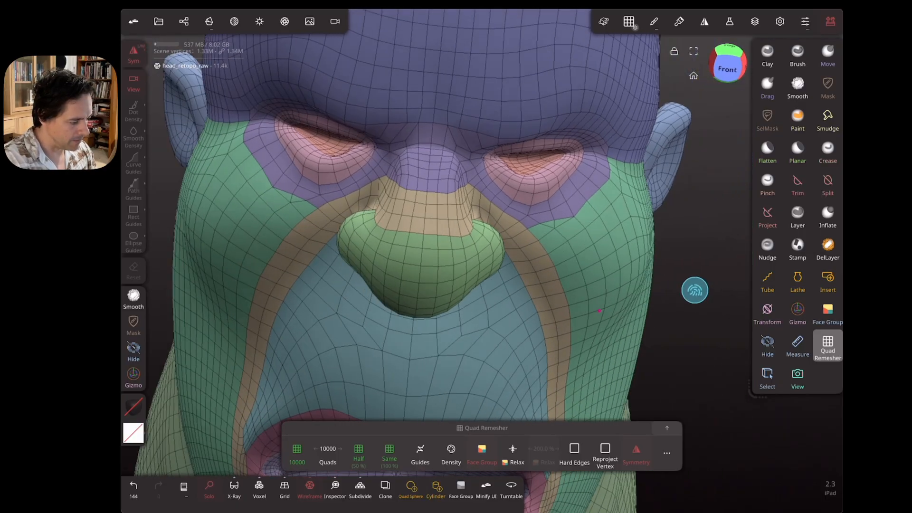